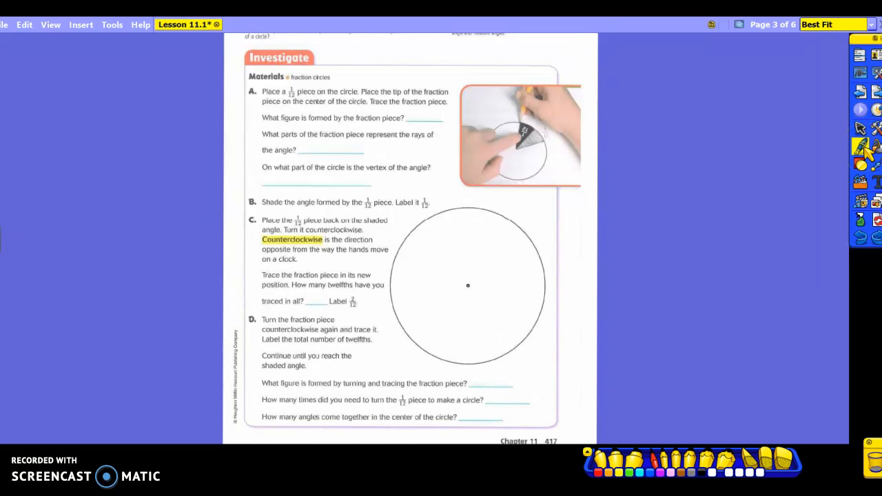
Draw two rays from the circle's centre to its edge forming the narrow 1/12 angle.
left_click_drag(468, 286, 468, 207)
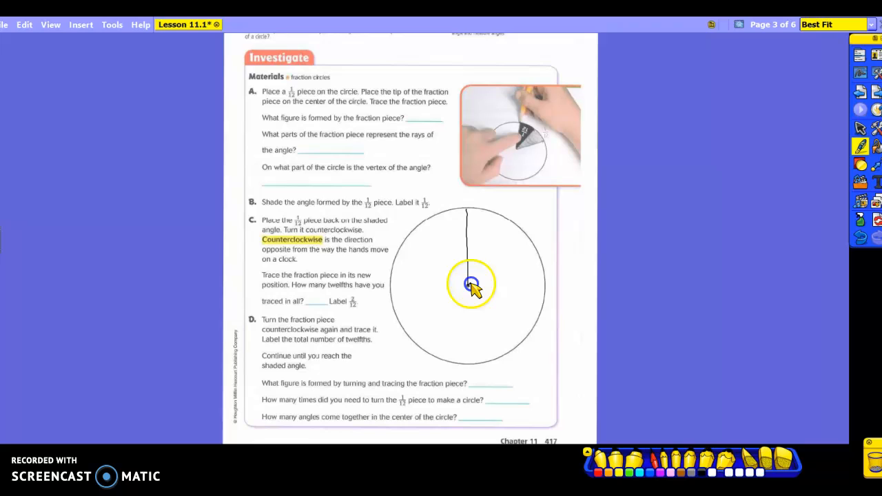
left_click_drag(468, 282, 496, 217)
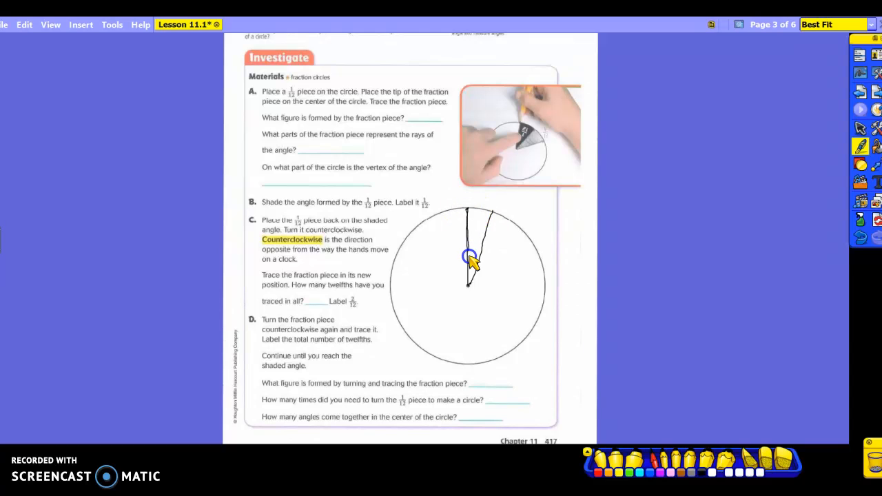
left_click_drag(468, 258, 470, 286)
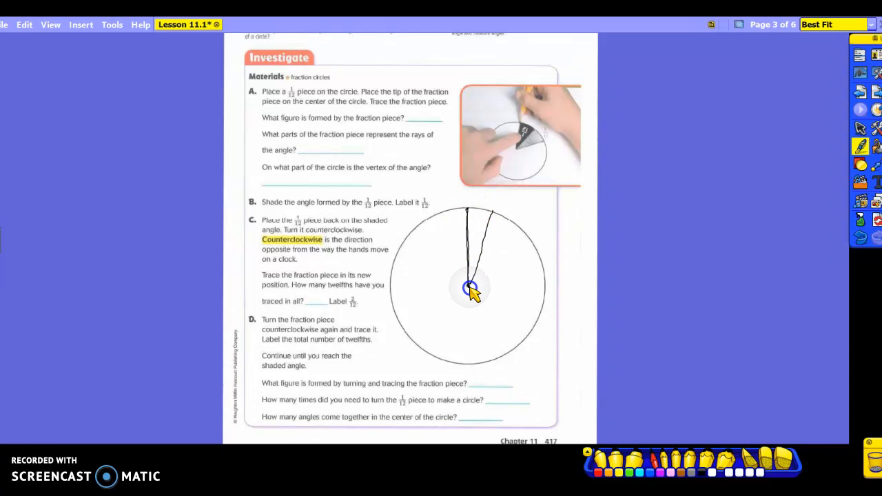
left_click_drag(469, 286, 491, 213)
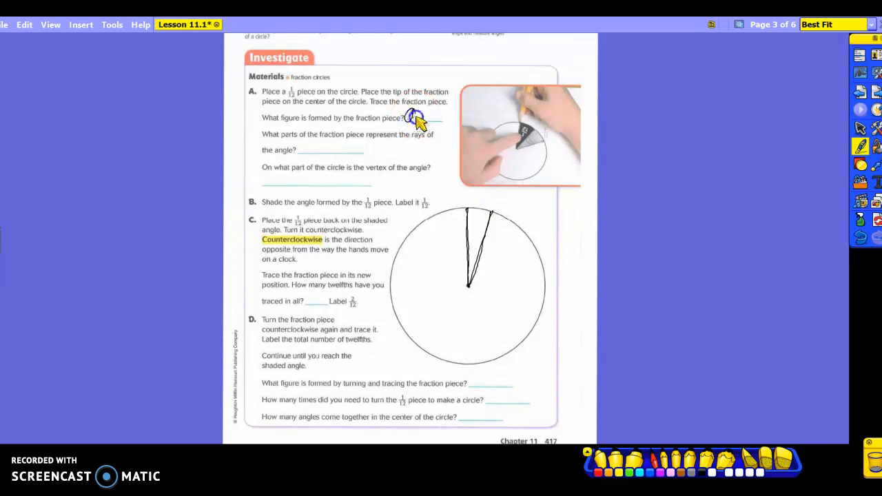
Write 'Angle', 'straight sides' and 'center of the circle' on the part A lines.
type("angle")
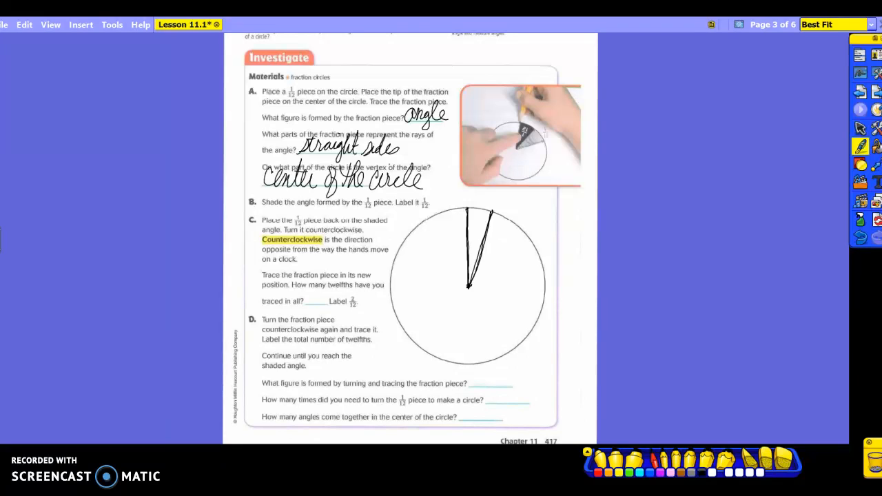
Shade the traced twelfth angle and label it 1/12.
left_click_drag(468, 283, 475, 213)
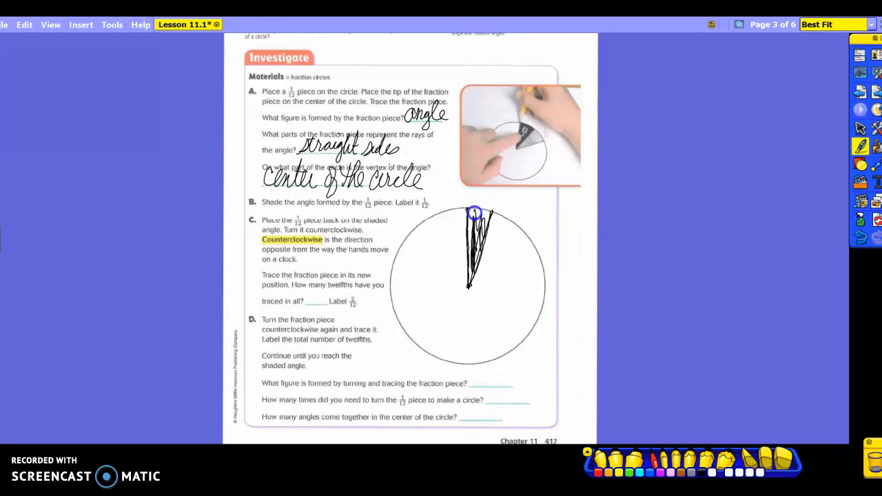
mouse_move(485, 194)
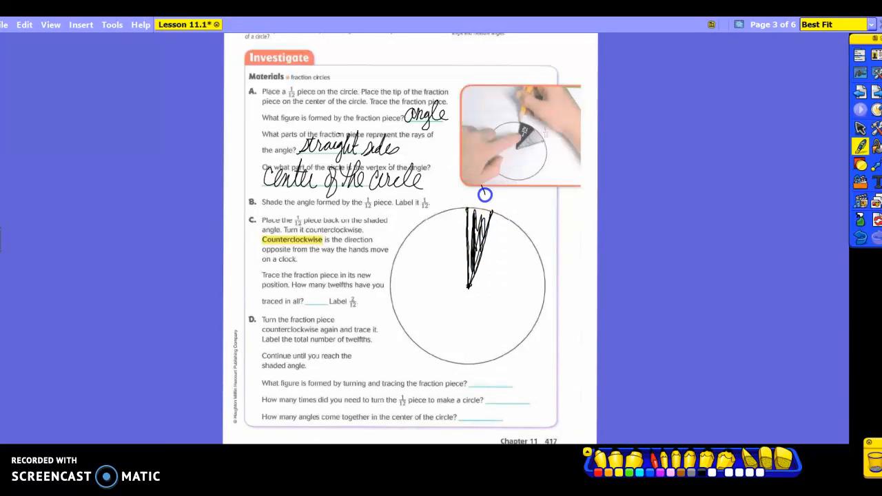
type("1/12")
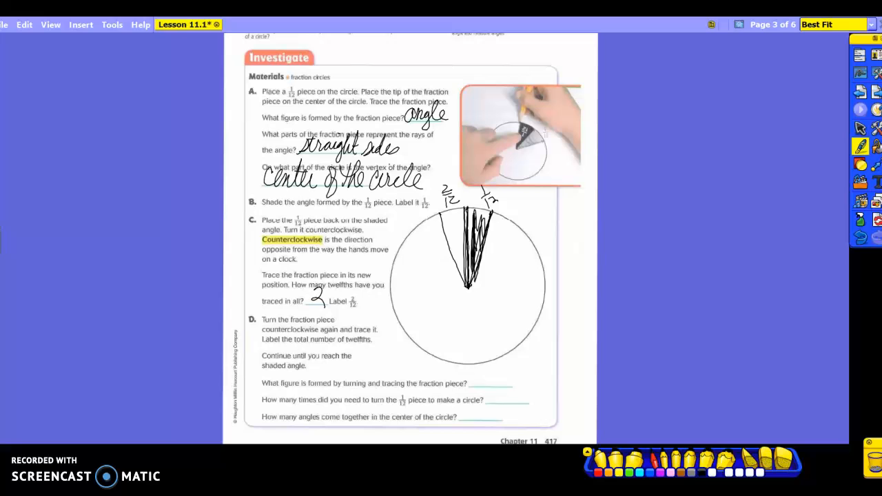
Move to the next worksheet page after answering with 2/12 and 2.
left_click(738, 25)
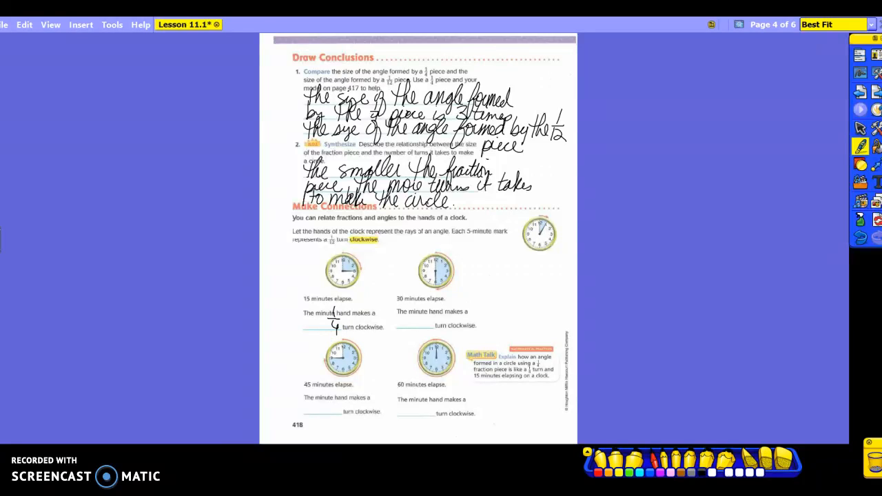
Handwrite a 3 and its fraction bar at the 15-minute answer blank.
left_click_drag(301, 310, 309, 323)
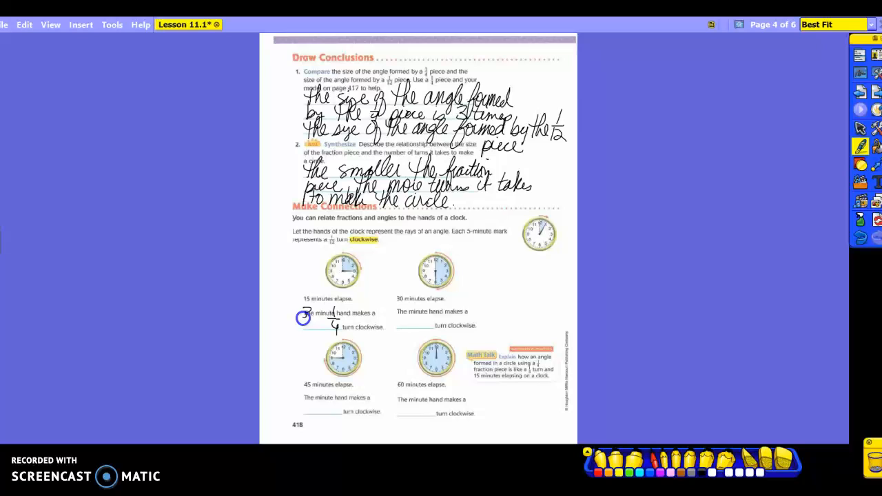
left_click_drag(303, 327, 338, 328)
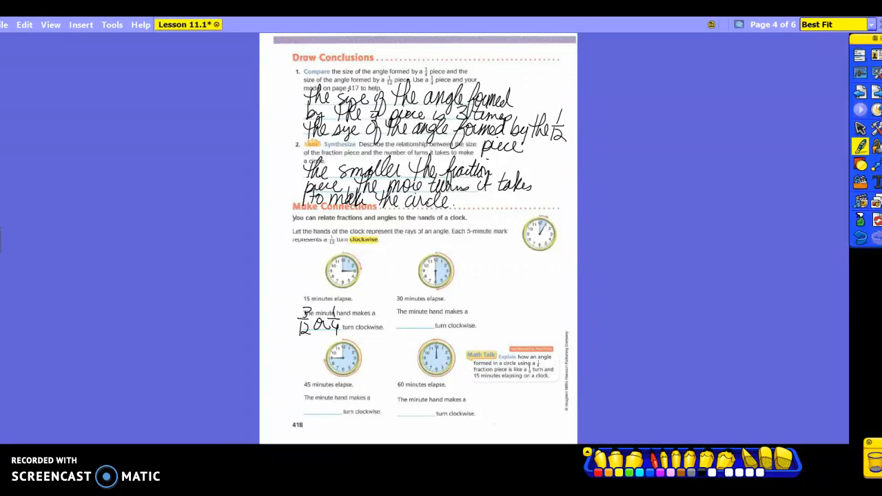
Begin writing the 30-minute answer in twelfths after completing '3/12 or 1/4'.
left_click_drag(400, 306, 410, 324)
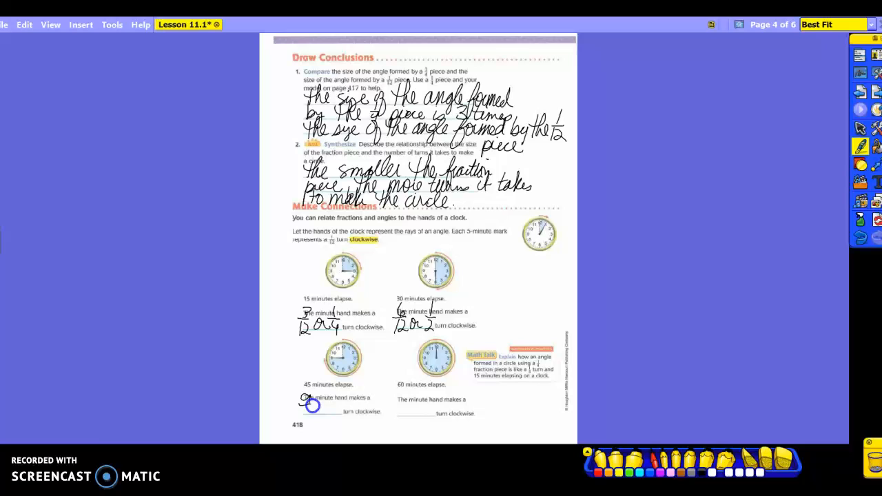
Continue writing 9/12 on the 45-minute answer blank.
left_click_drag(303, 403, 338, 410)
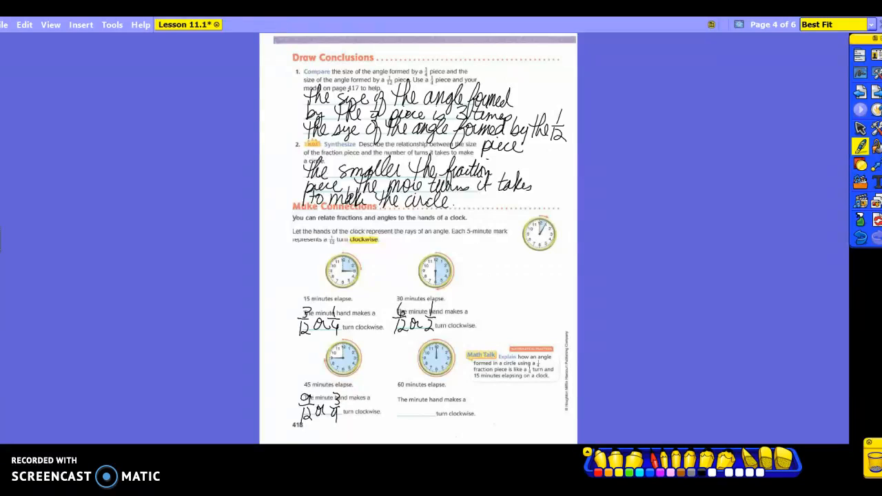
Make the first pen mark for the 60-minute clock's answer.
left_click(399, 412)
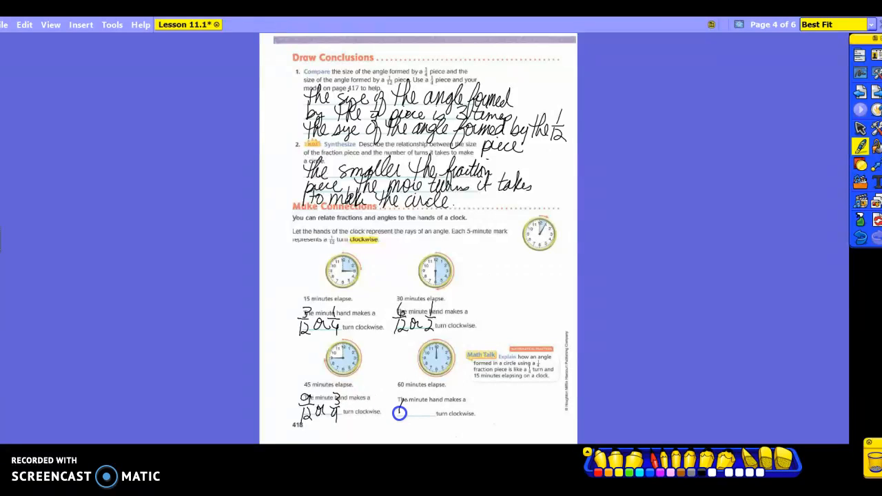